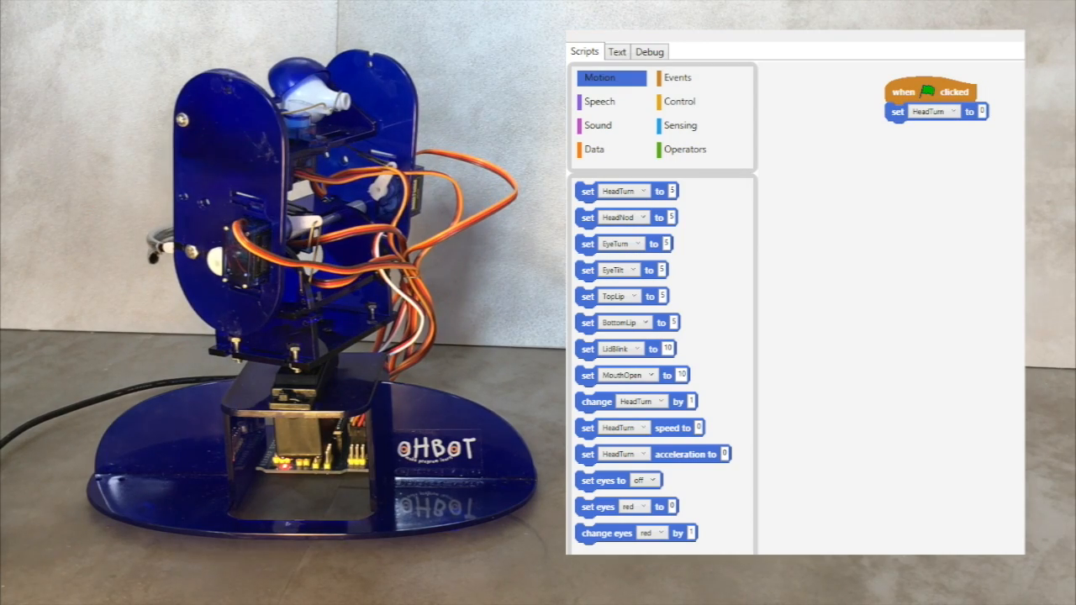
# - Build the forever loop with head motor set blocks and one-second waits from the Control palette
pyautogui.click(679, 100)
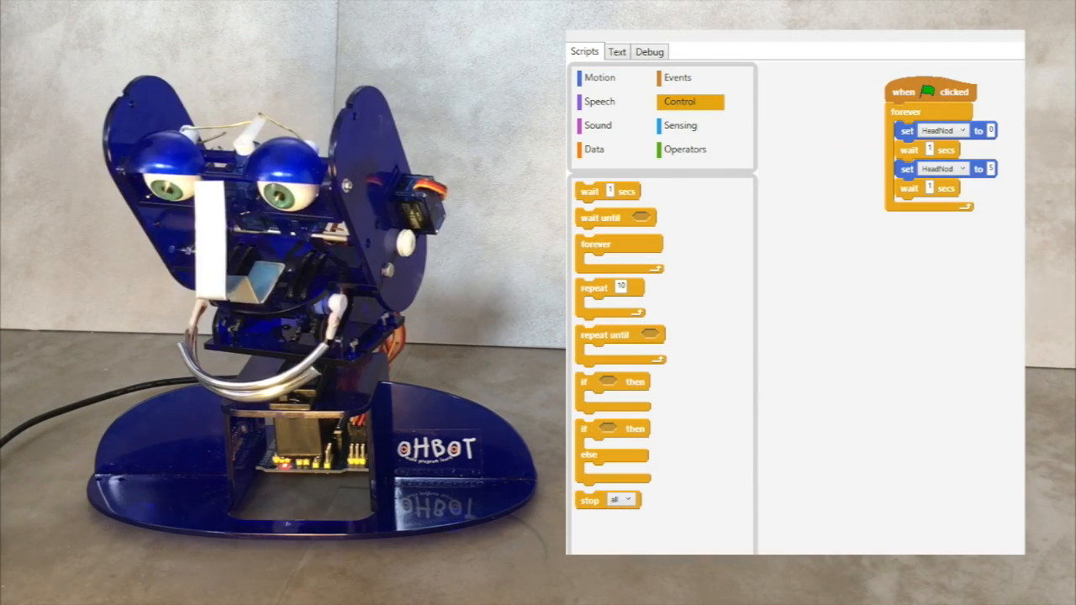
pyautogui.click(600, 77)
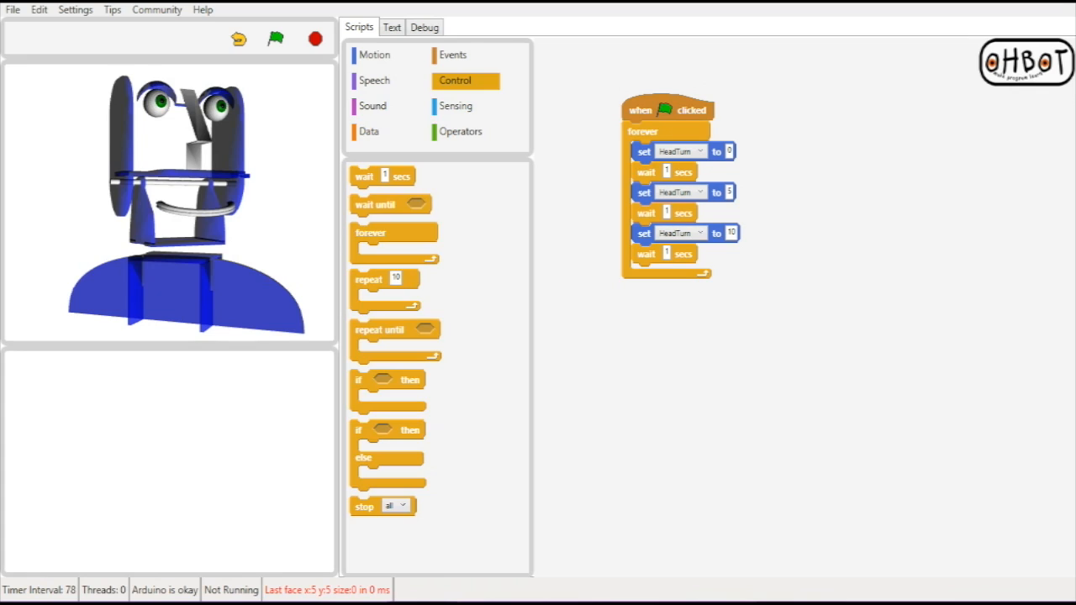
# - Browse Operators and Data, cancel Make a Variable, and show the Sensing blocks
pyautogui.click(460, 131)
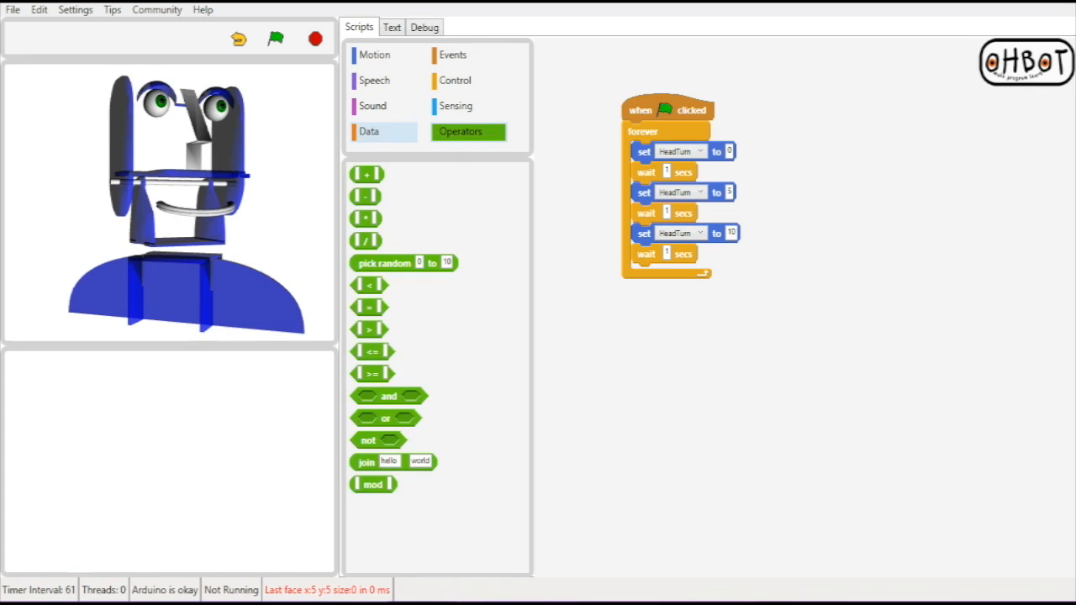
pyautogui.click(368, 131)
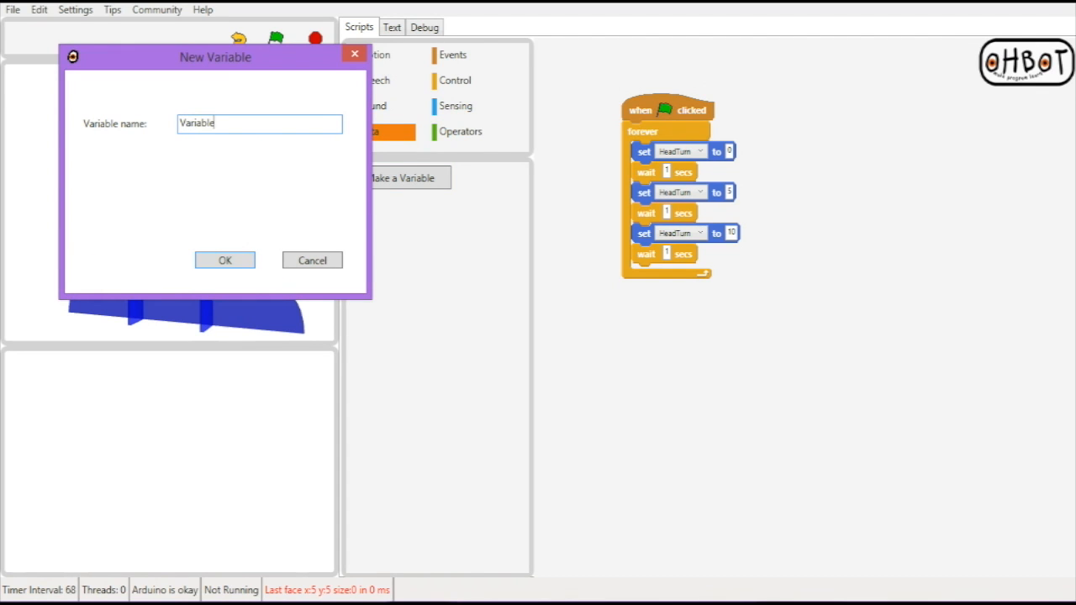
pyautogui.click(313, 259)
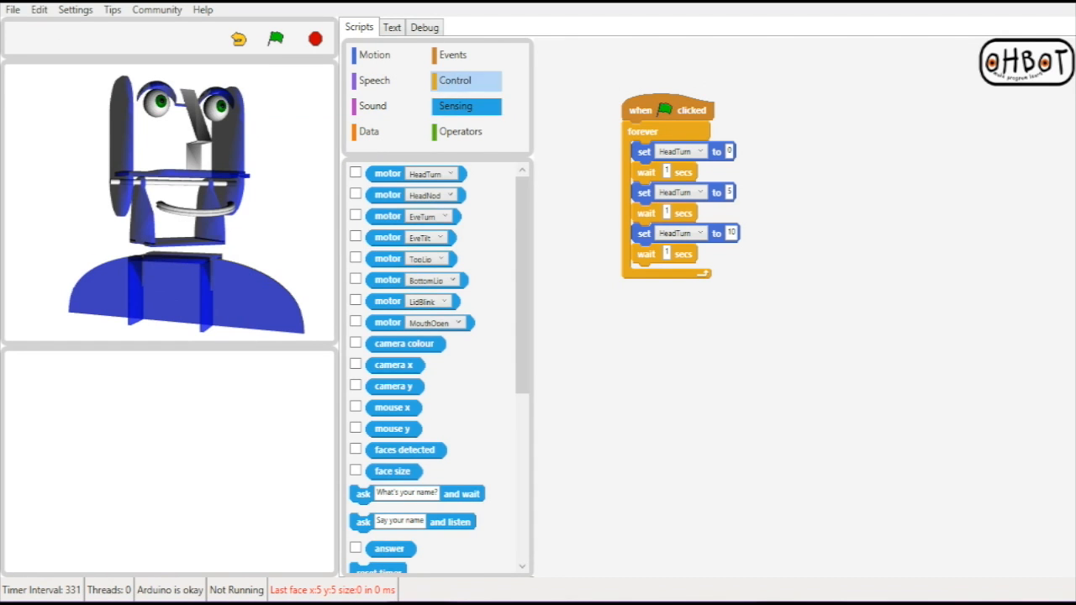